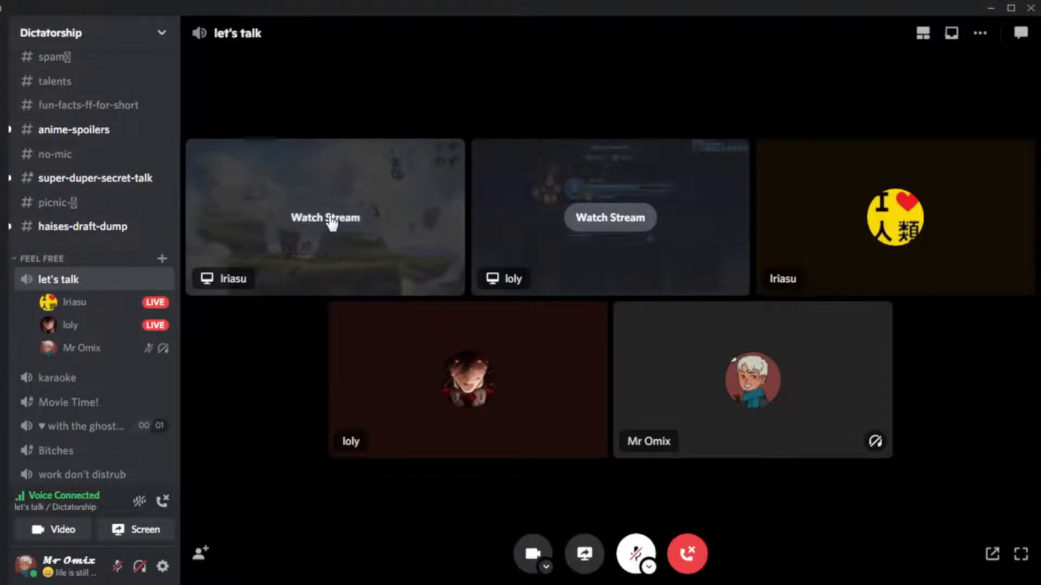
Start watching Iriasu's Brawlhalla stream in the 'let's talk' voice channel.
click(324, 216)
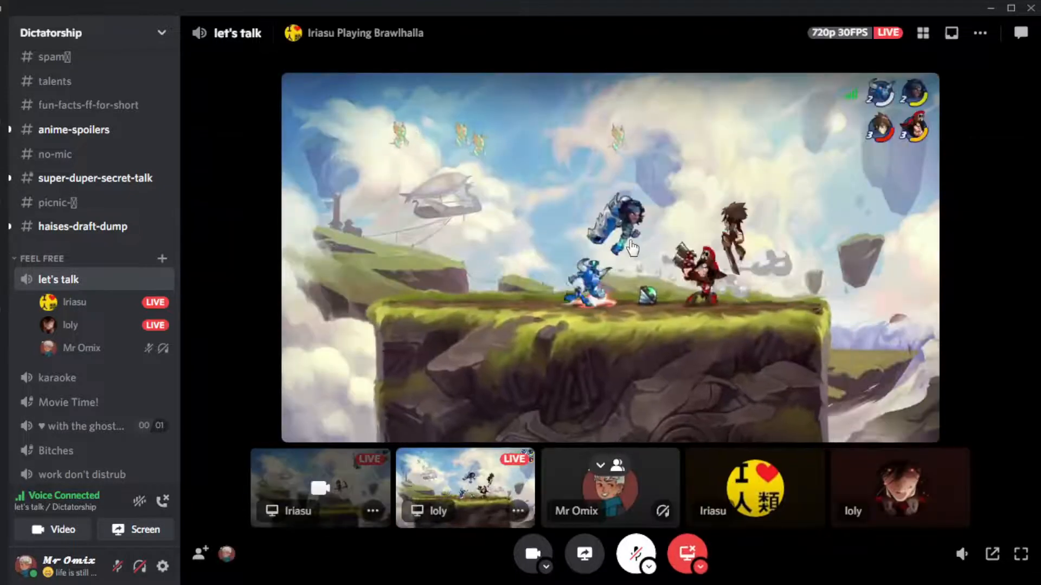
mouse_move(660, 288)
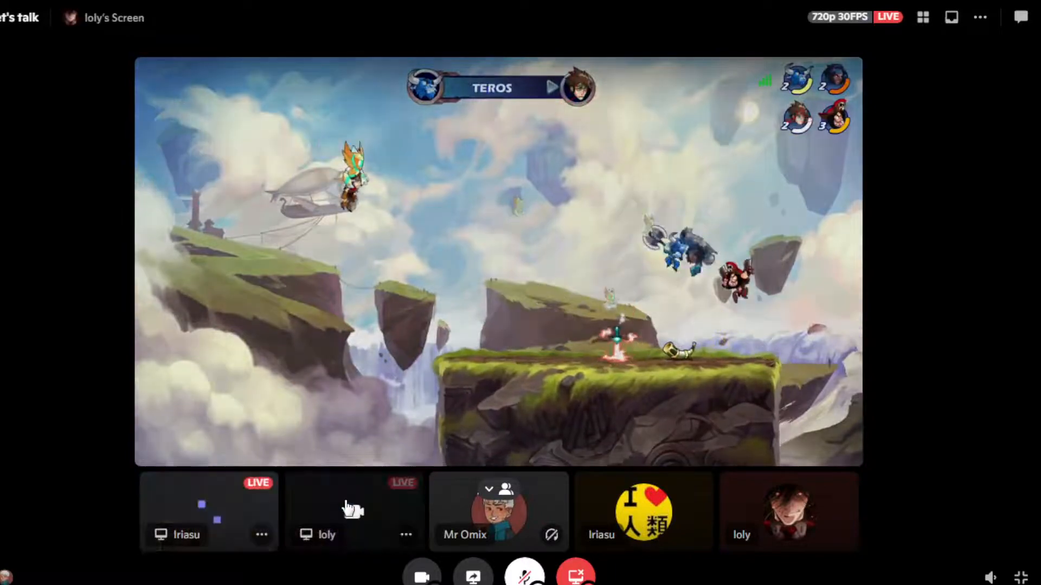
Focus Iriasu's stream from the bottom tile strip so it fills the screen.
click(209, 510)
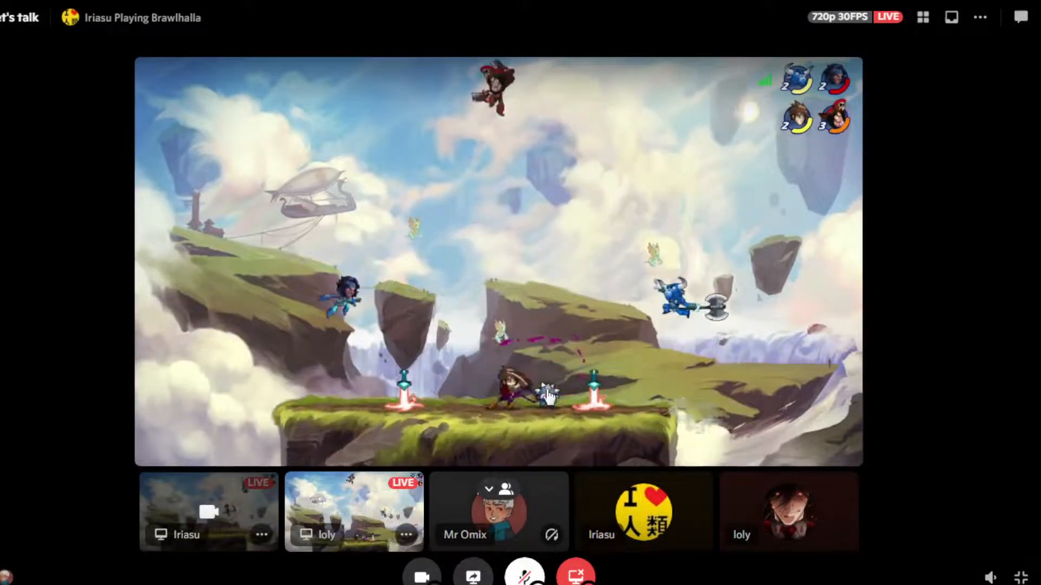
mouse_move(498, 489)
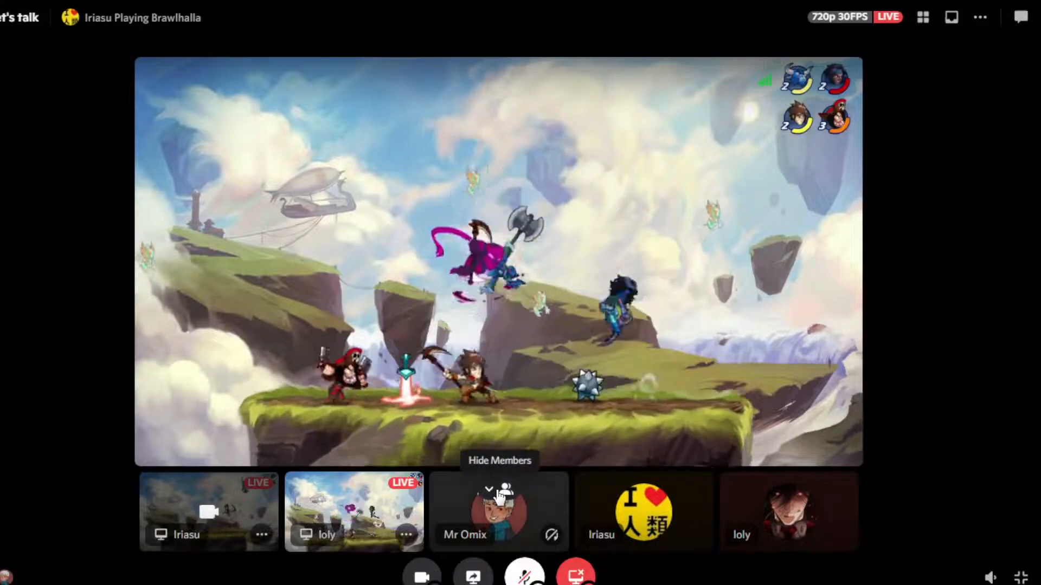